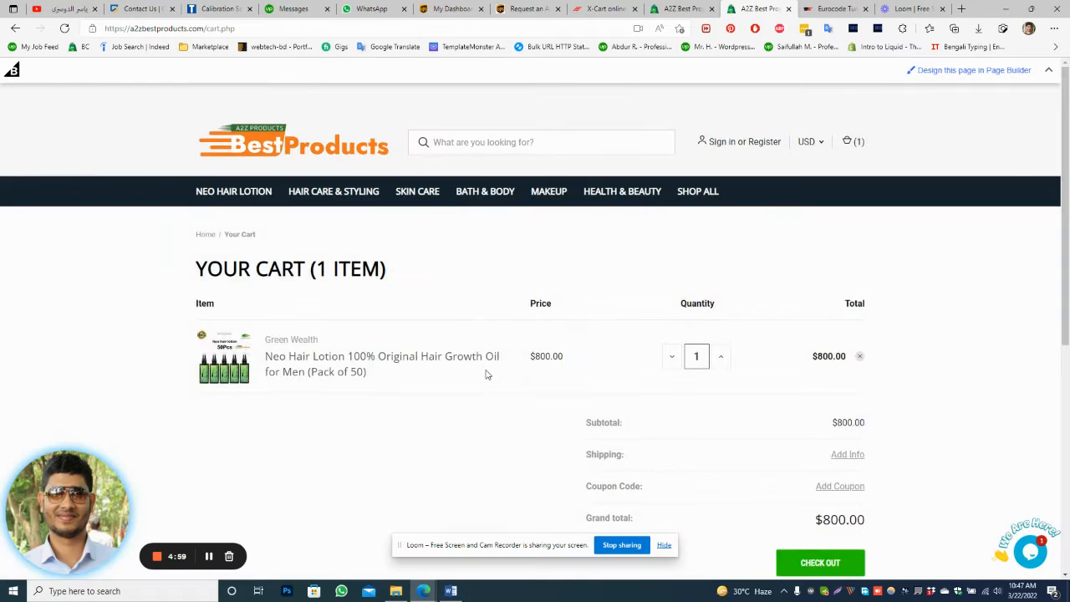
Remove the hair lotion pack from the cart and go to the Neo Hair Lotion category.
click(235, 190)
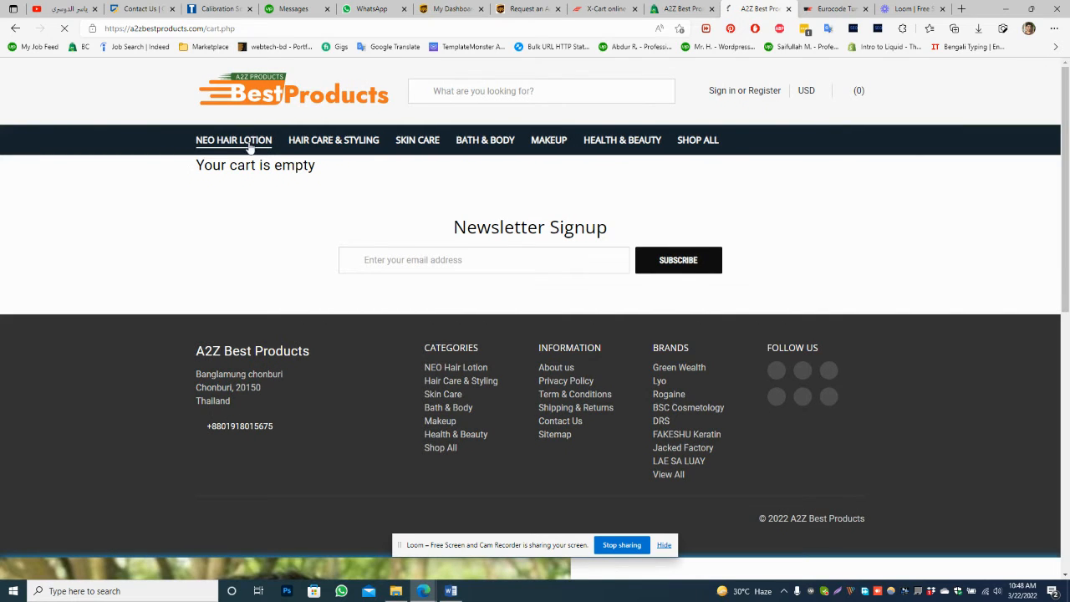
click(234, 141)
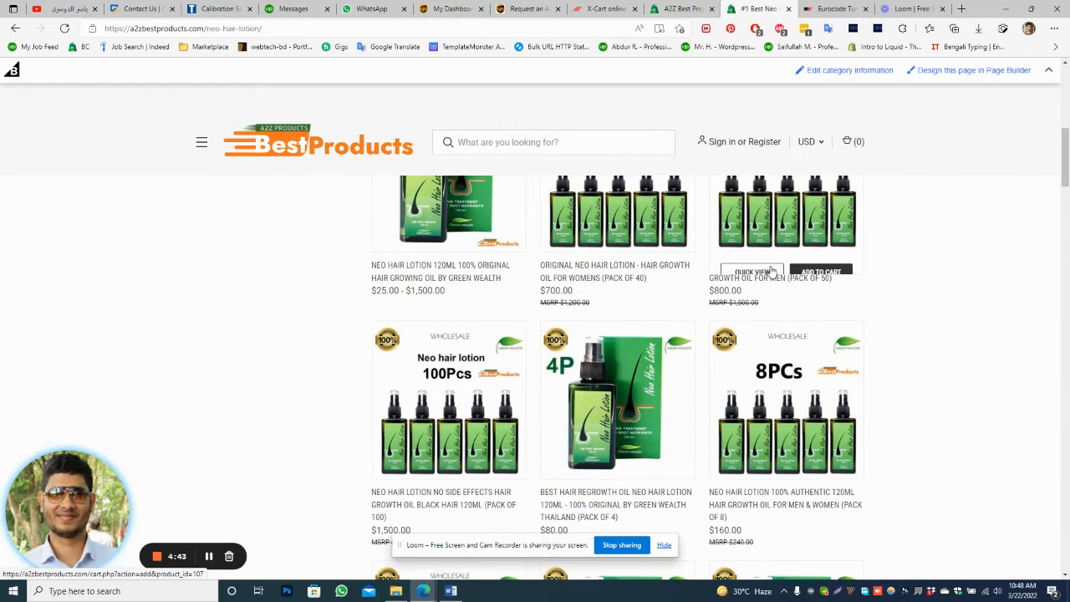
Quick-view the Pack of 50 hair lotion, then add it to the cart for $800.00.
click(752, 269)
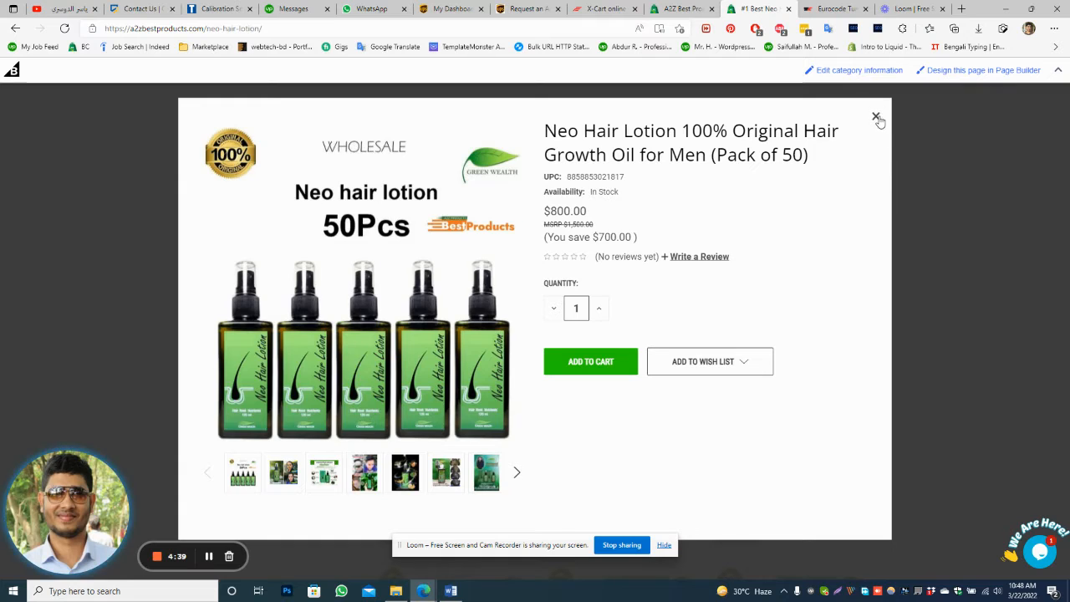
click(879, 115)
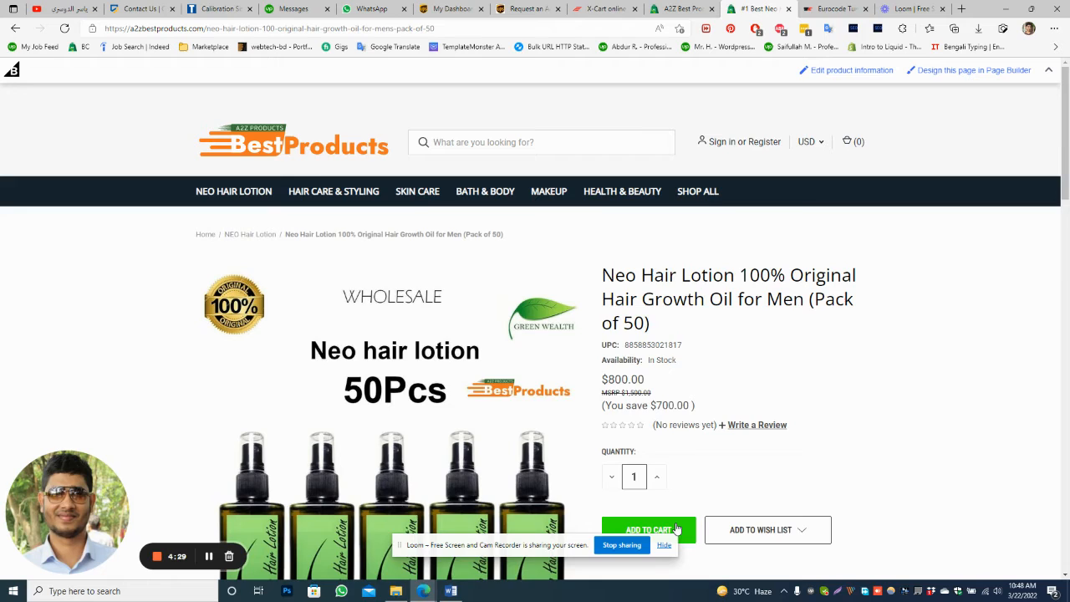
scroll(down, 3)
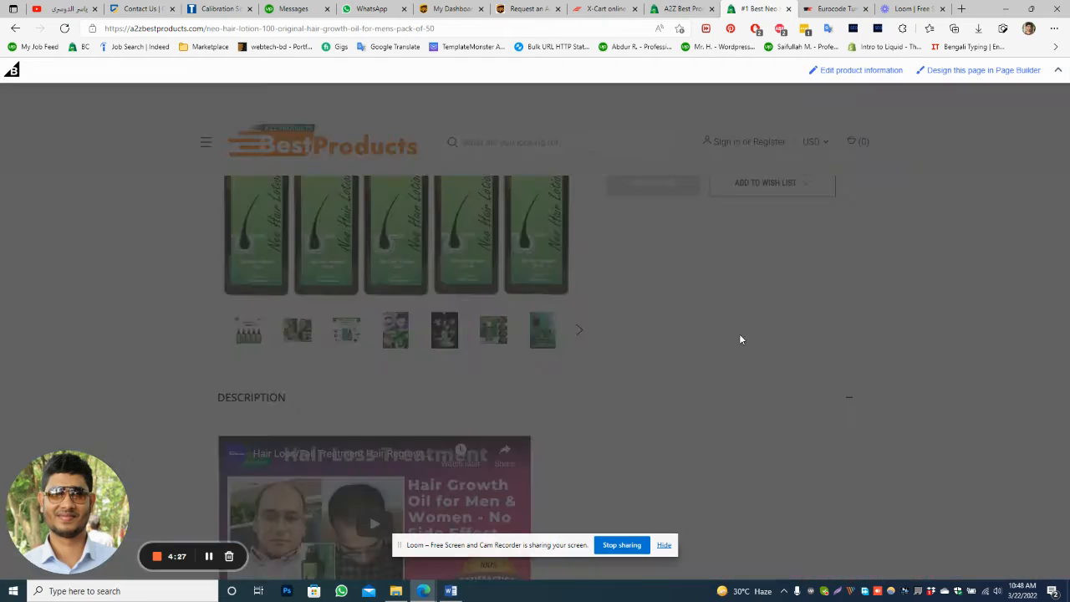
click(652, 182)
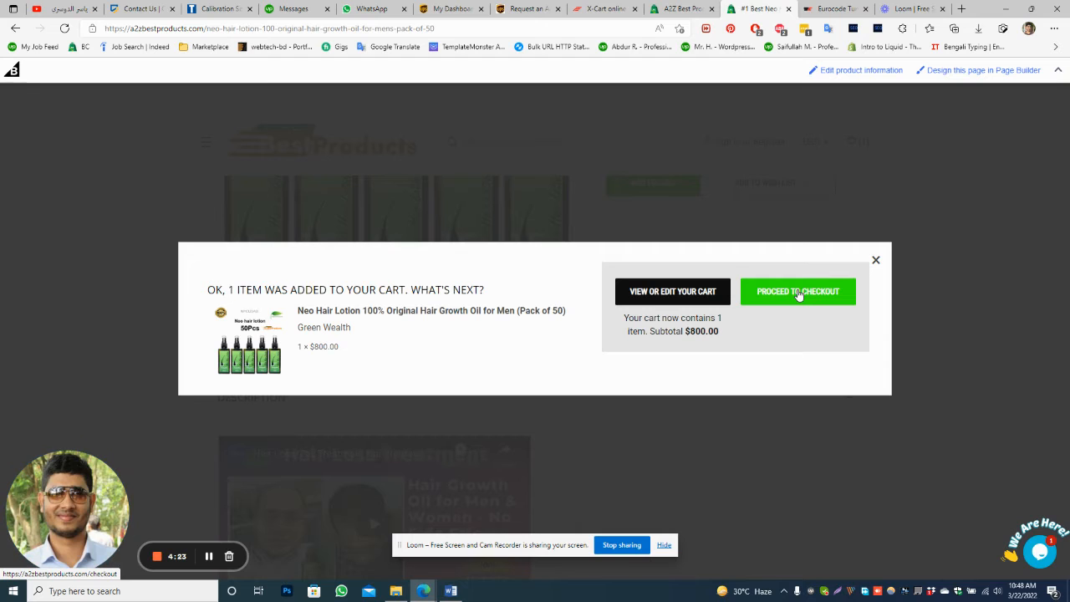
click(797, 291)
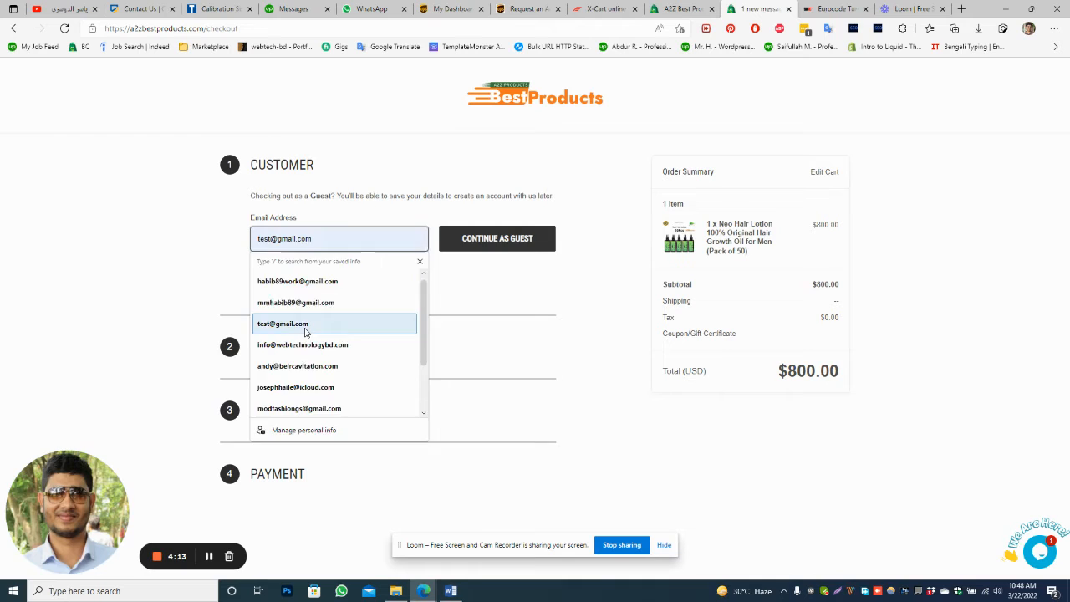
click(281, 324)
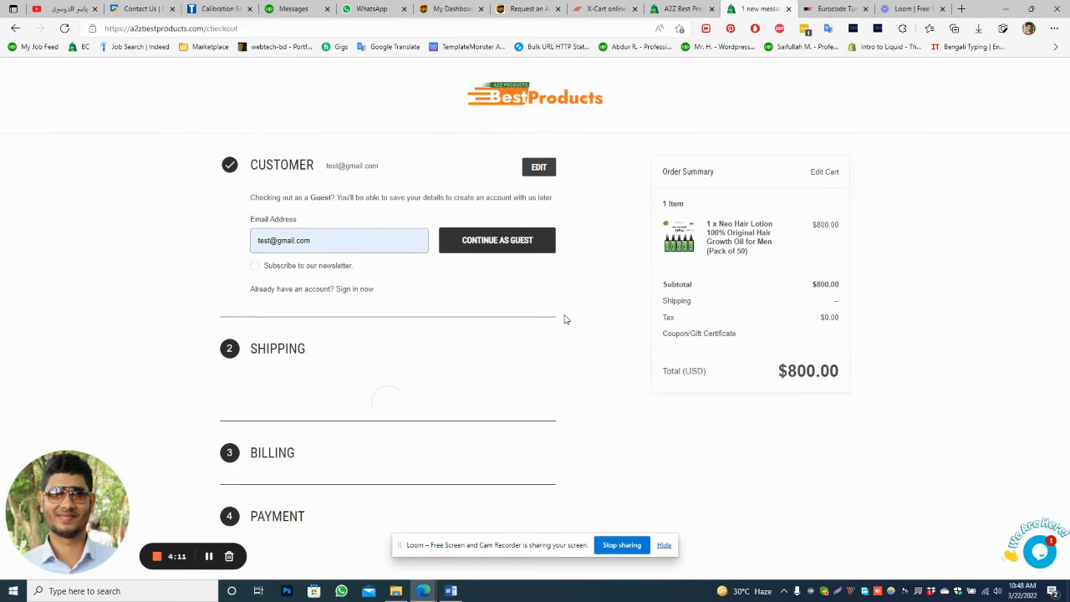
Autofill a shipping address in Victoria, Australia with Express Shipping ($209), billing same as shipping.
click(497, 241)
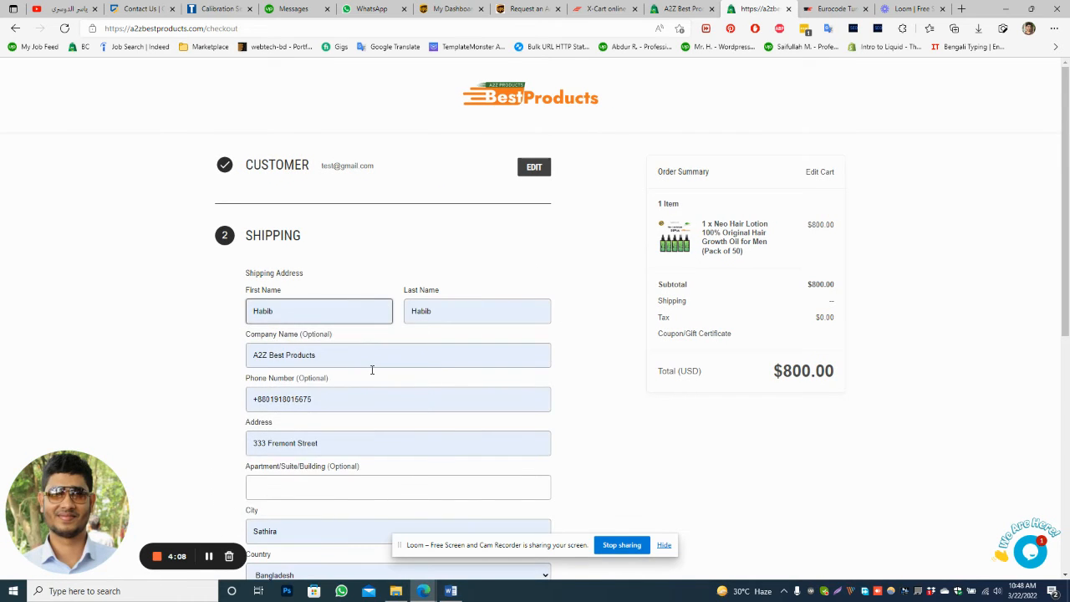
click(398, 339)
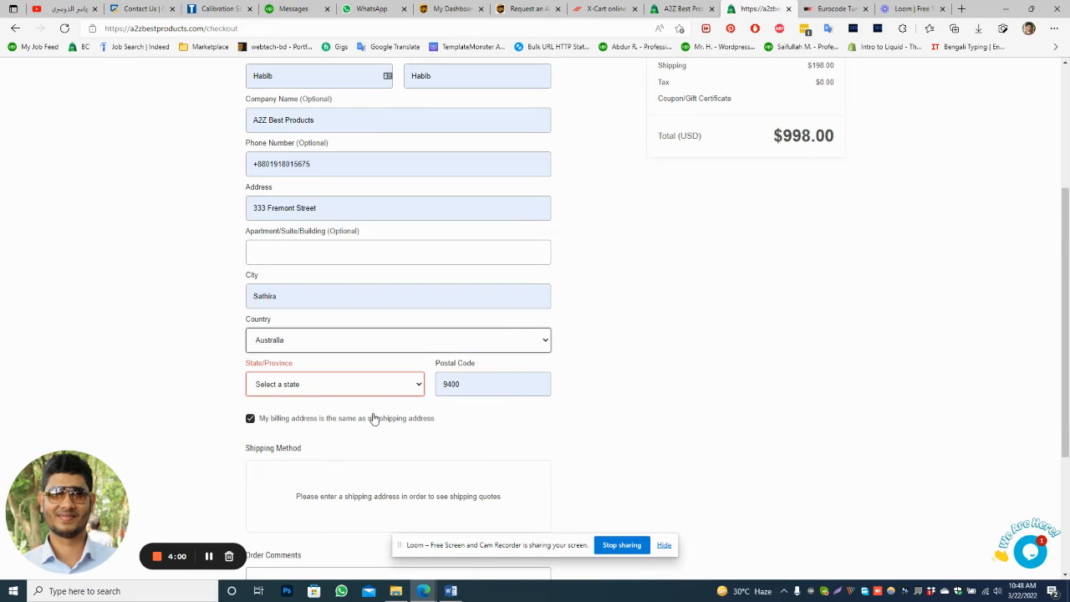
click(334, 383)
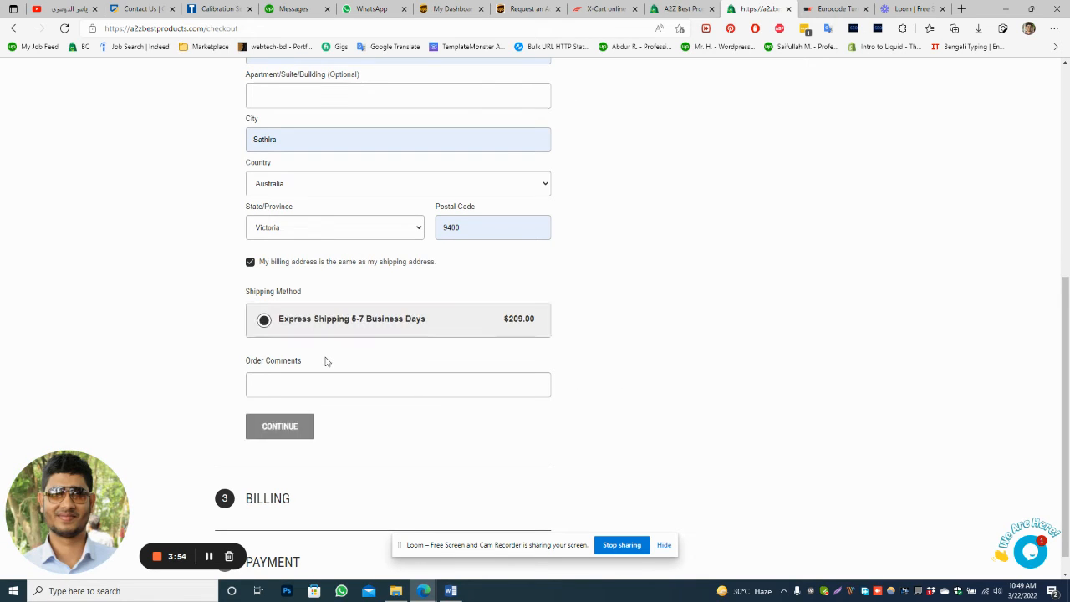
click(281, 426)
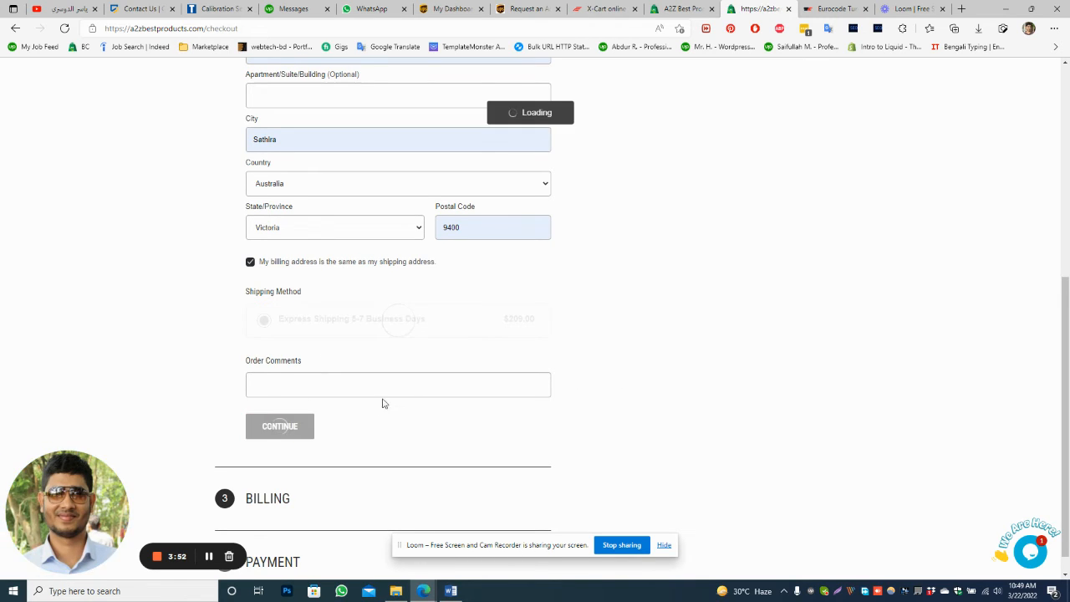
click(279, 427)
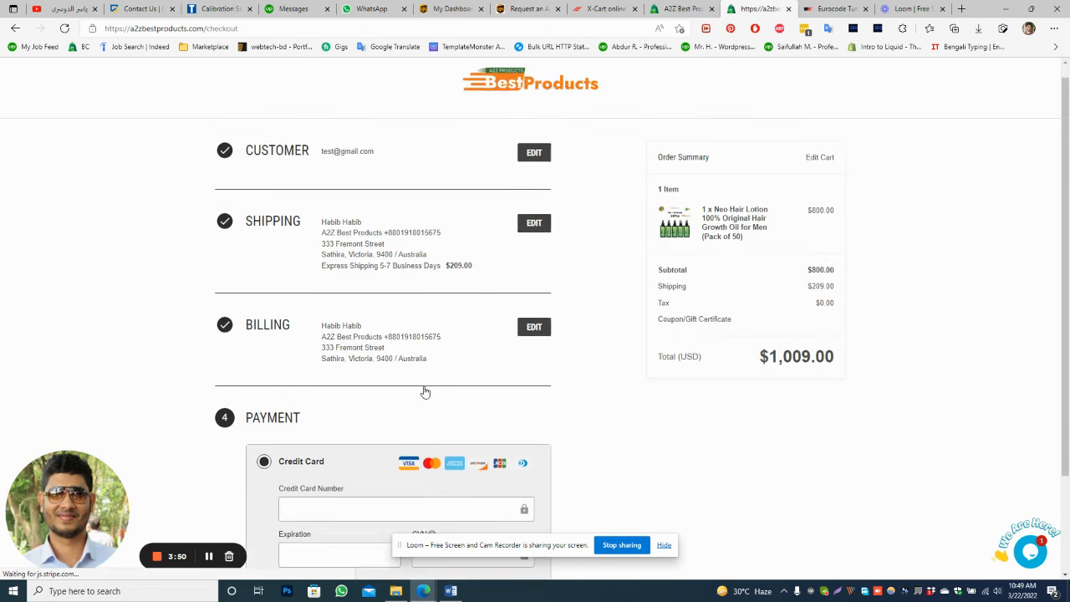
scroll(down, 3)
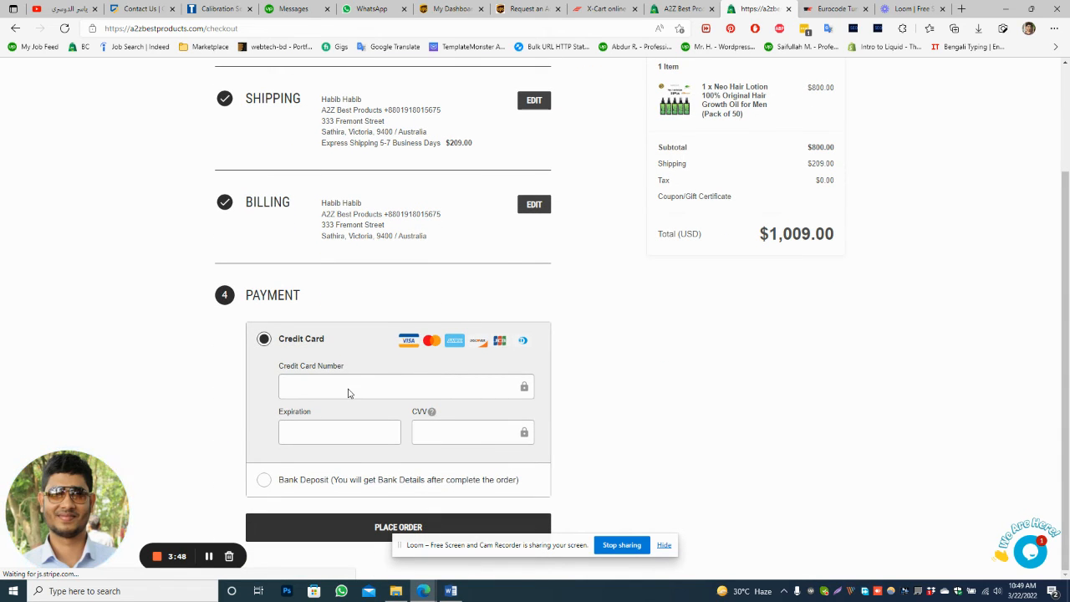
click(405, 387)
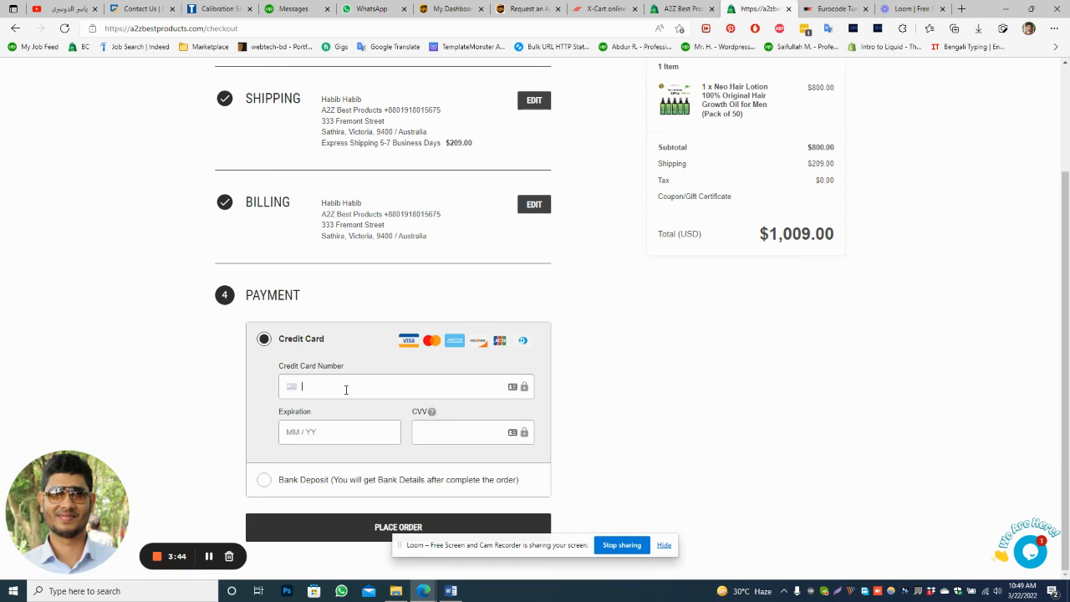
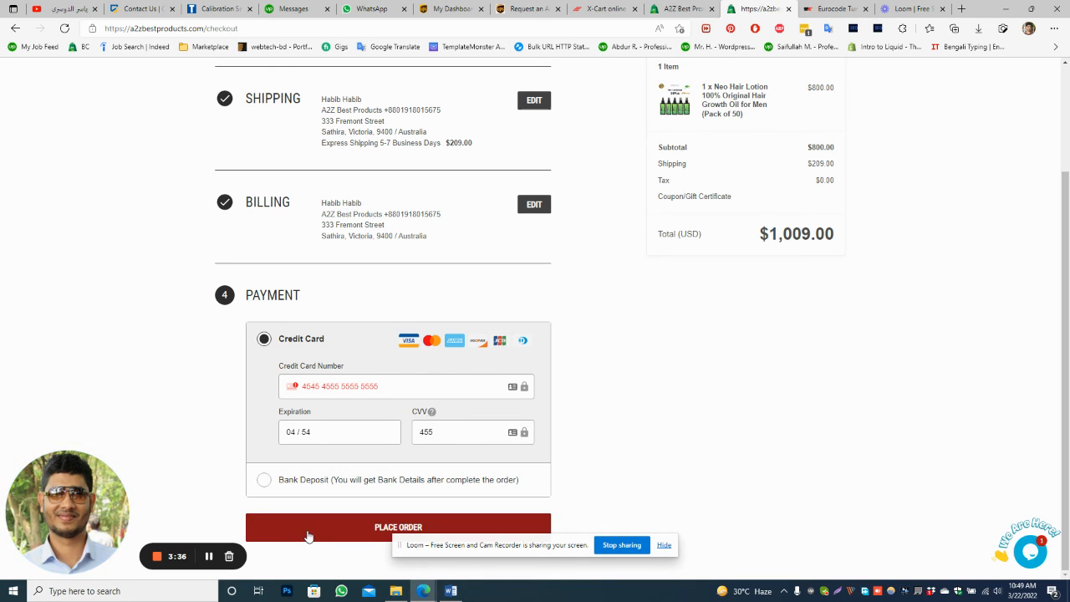
click(398, 527)
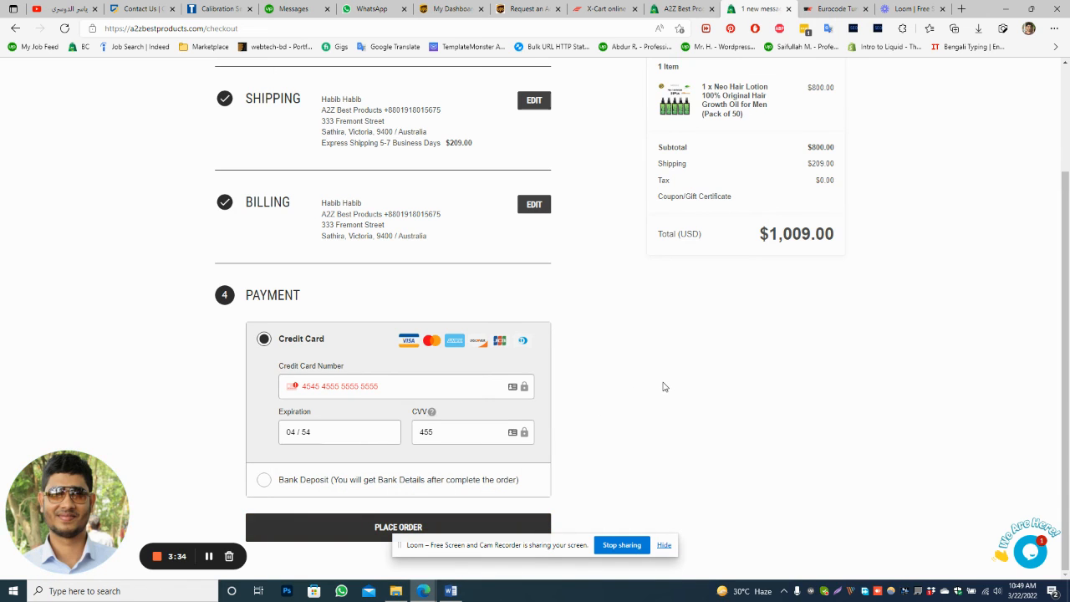